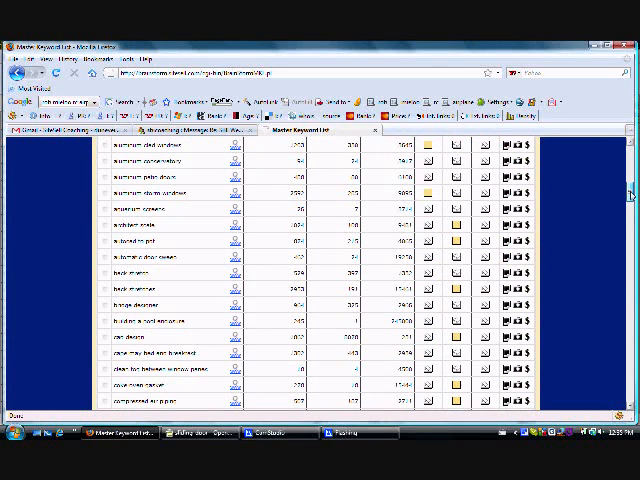
# Step: Scroll down through the 171-keyword Master Keyword List results
pyautogui.scroll(-3)
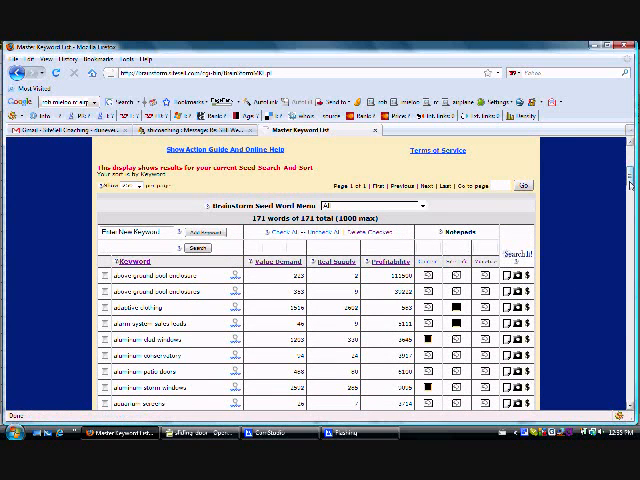
pyautogui.scroll(-3)
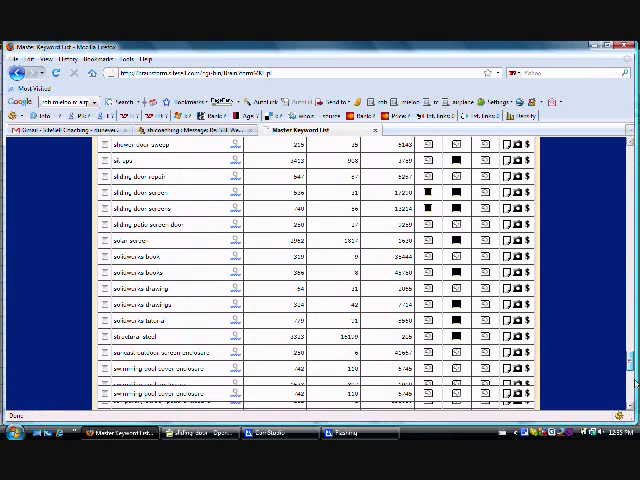
pyautogui.scroll(-3)
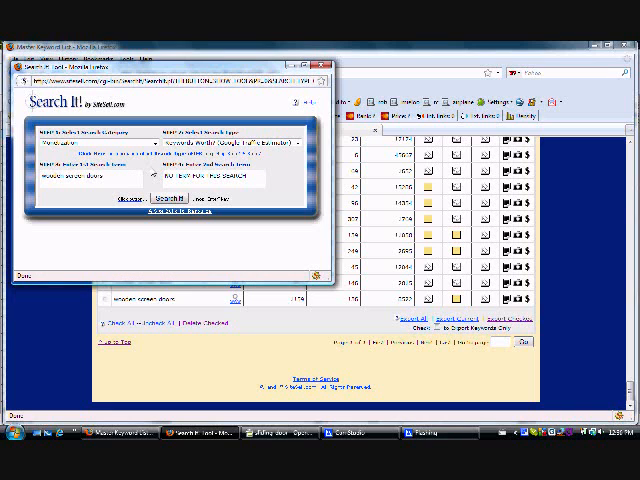
# Step: Bring up the empty Traffic Estimator form alongside the keyword spreadsheet
pyautogui.click(174, 198)
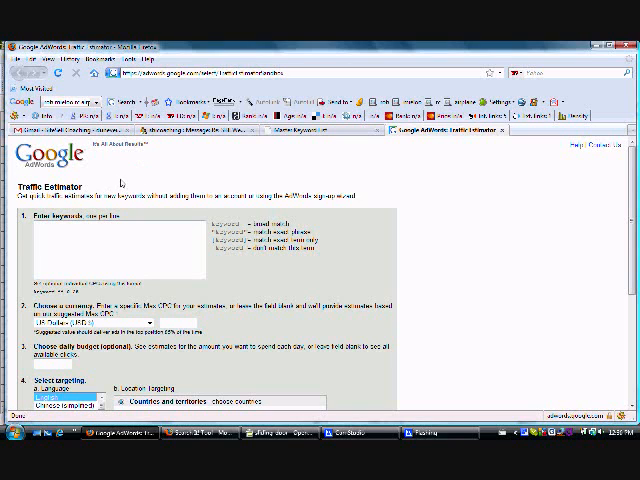
pyautogui.moveTo(344, 168)
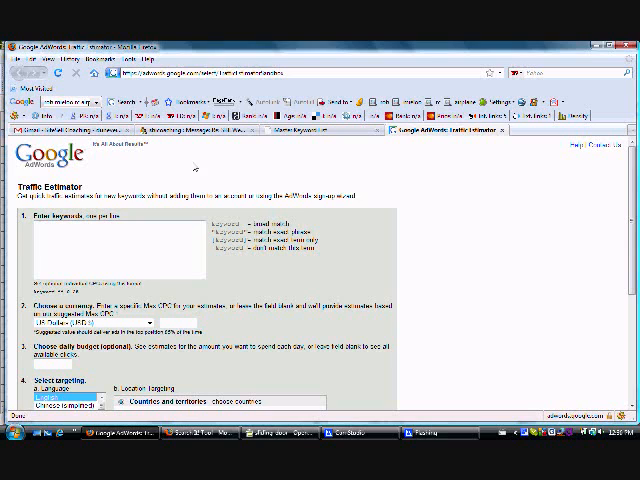
pyautogui.moveTo(180, 172)
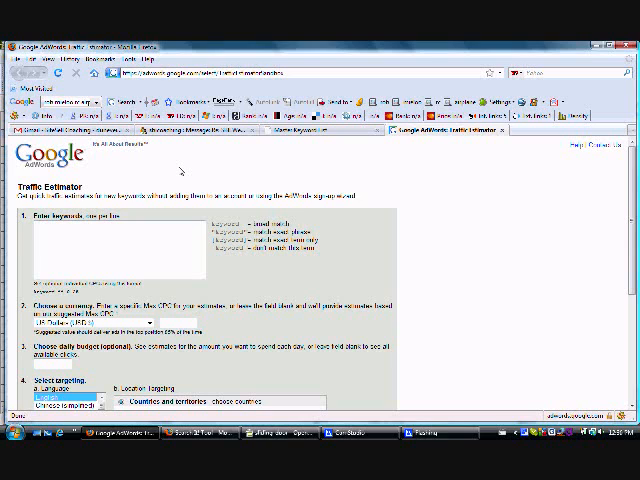
pyautogui.click(96, 242)
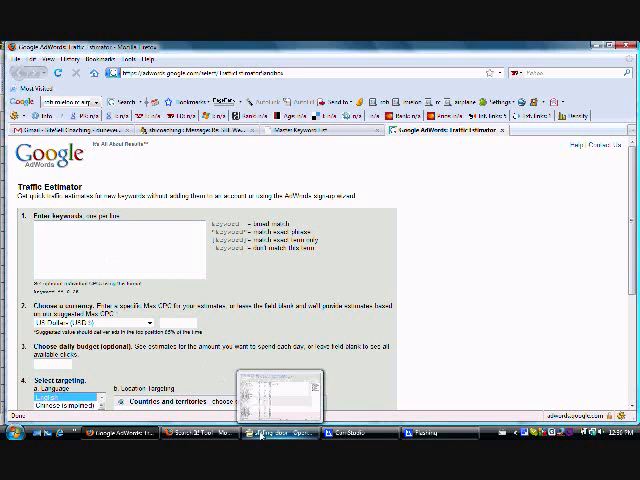
pyautogui.click(272, 438)
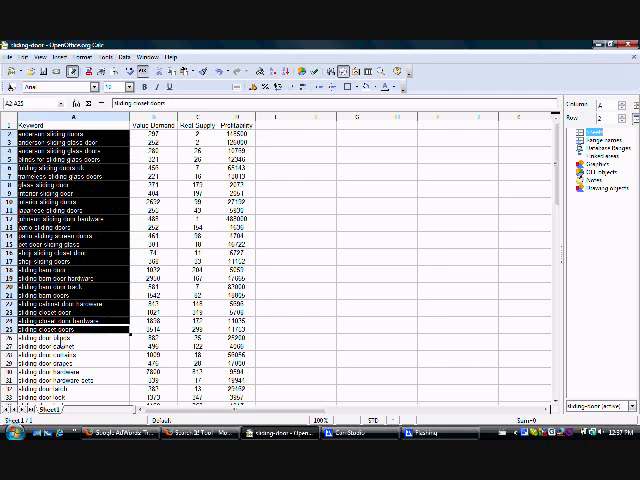
# Step: Scroll down the keyword column to take in the first batch of keywords
pyautogui.scroll(-3)
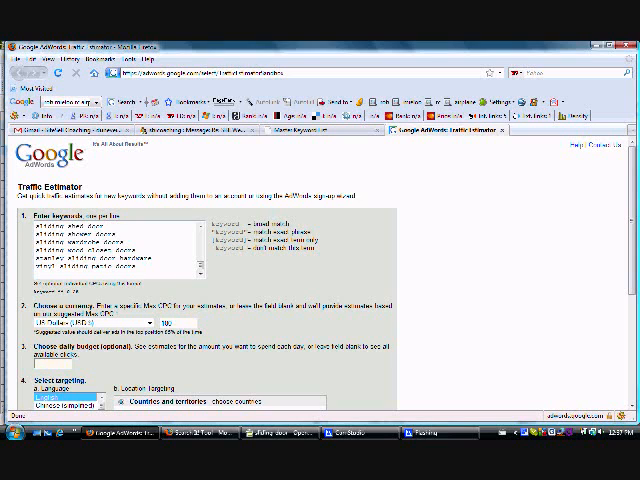
# Step: Enter a daily budget of 10000 below the pasted keywords
pyautogui.write('10000')
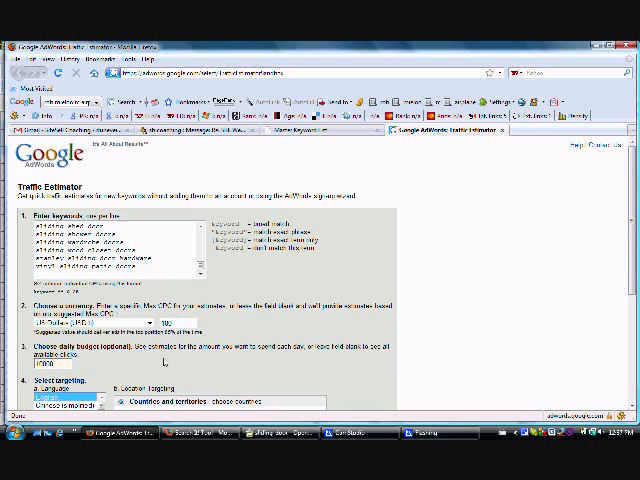
pyautogui.moveTo(206, 374)
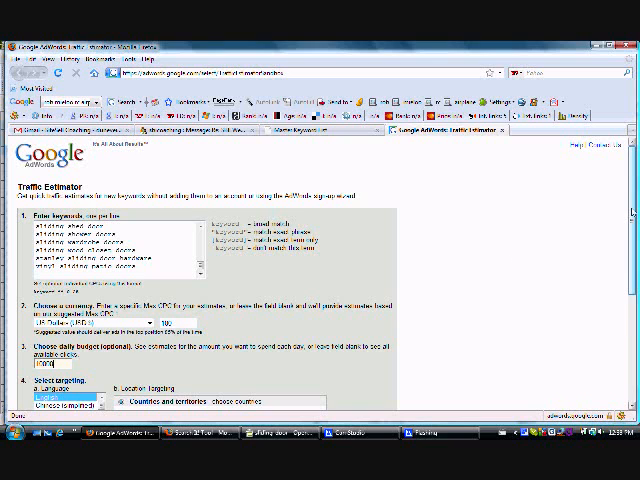
# Step: Target All Countries and Territories and continue to get the traffic estimates
pyautogui.scroll(-3)
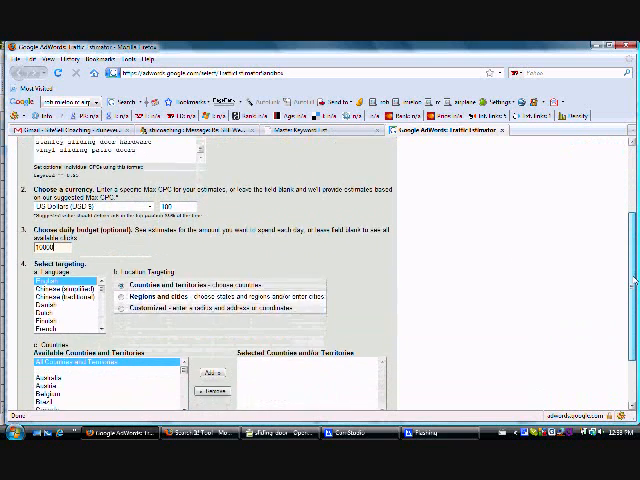
pyautogui.scroll(-3)
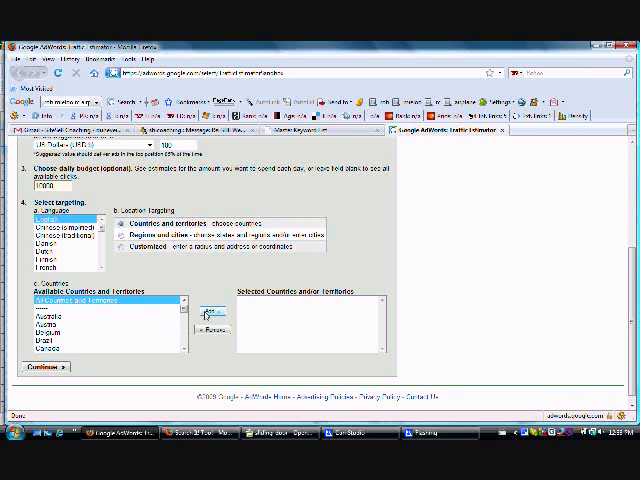
pyautogui.click(206, 308)
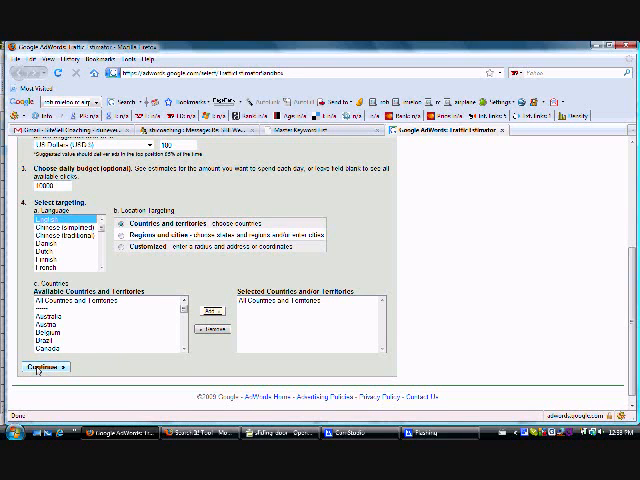
pyautogui.click(36, 360)
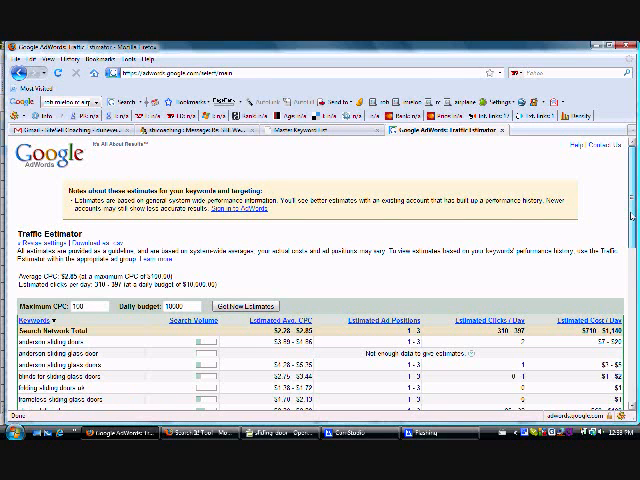
pyautogui.scroll(-3)
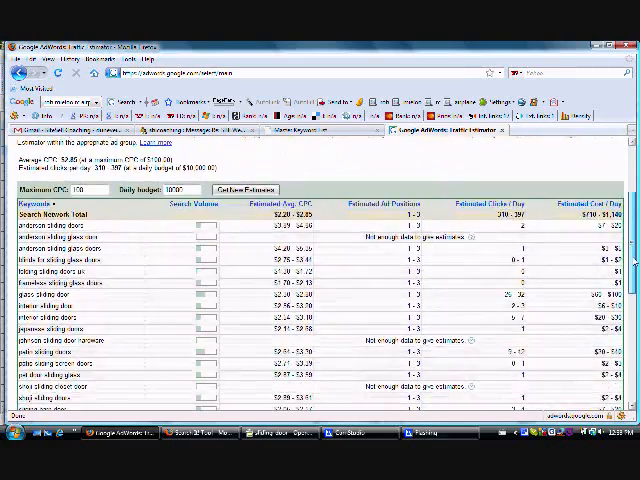
pyautogui.scroll(-3)
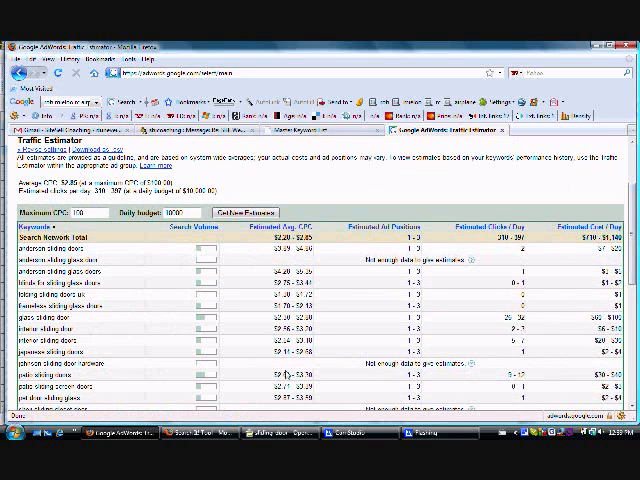
pyautogui.scroll(-3)
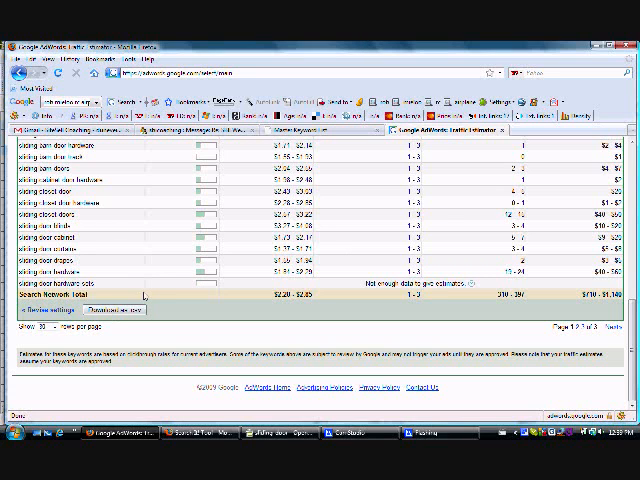
pyautogui.click(104, 310)
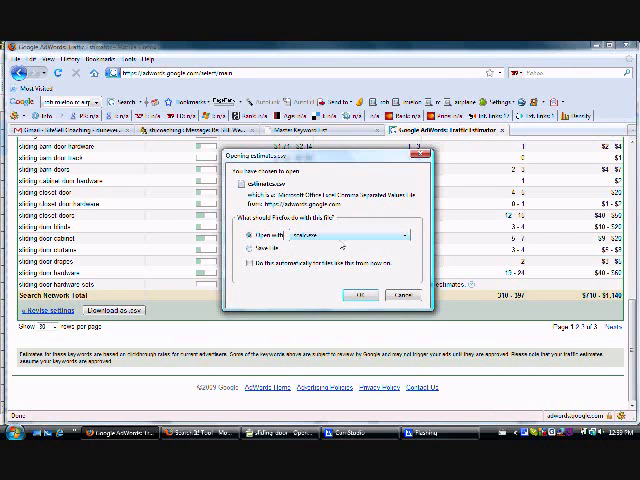
pyautogui.moveTo(360, 304)
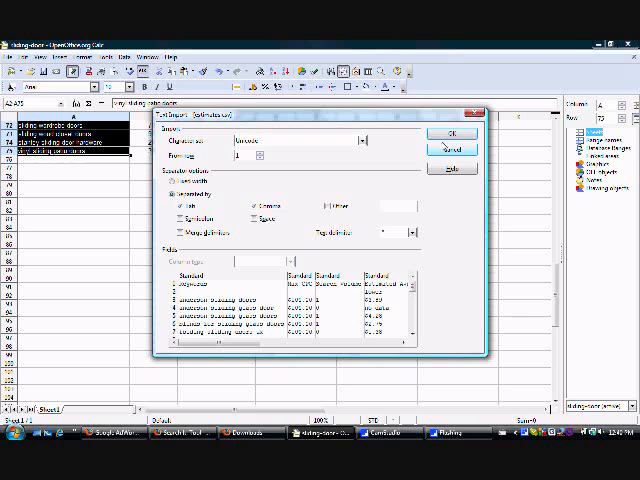
# Step: Accept the comma-separated Text Import settings to load the estimates file
pyautogui.click(452, 134)
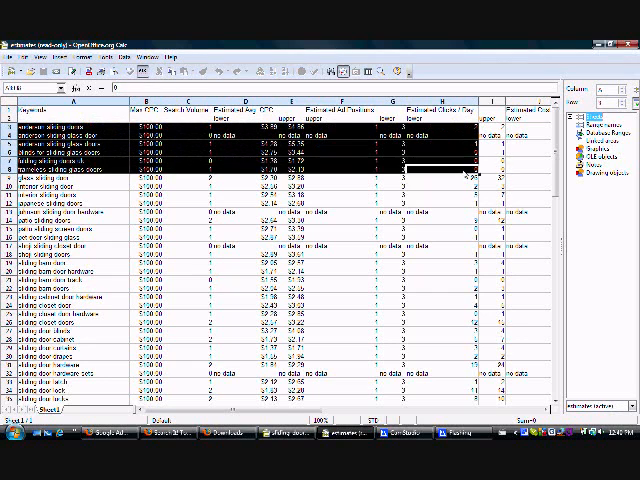
# Step: Copy the imported estimate data via Edit > Copy
pyautogui.hscroll(3)
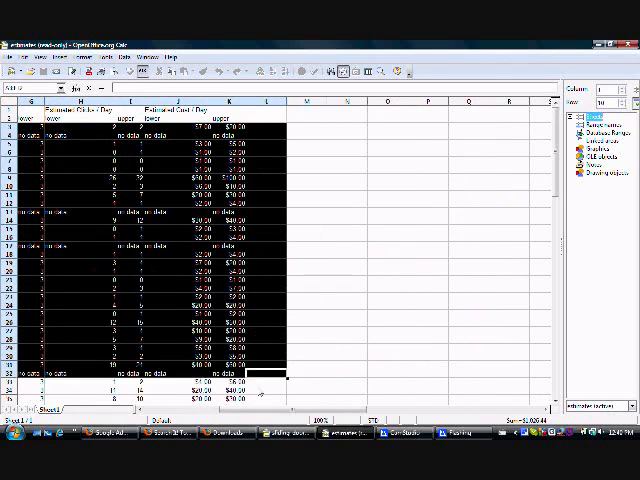
pyautogui.scroll(-3)
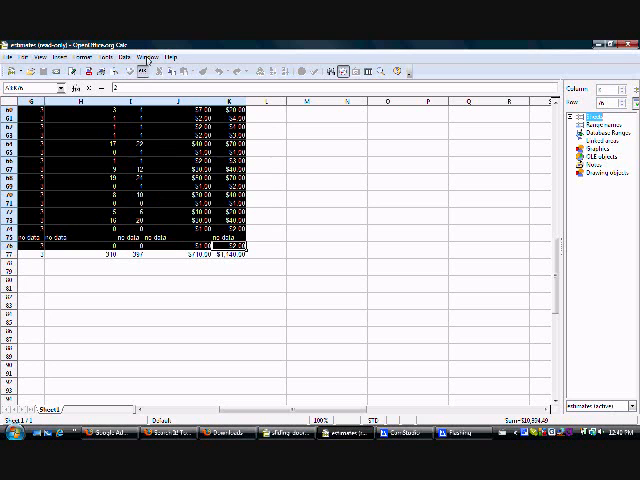
pyautogui.click(150, 46)
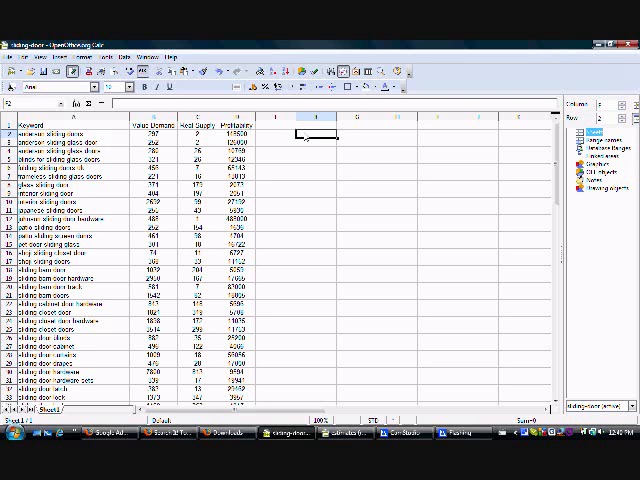
# Step: Paste the estimates at F1 beside the keyword list's search figures
pyautogui.rightClick(312, 128)
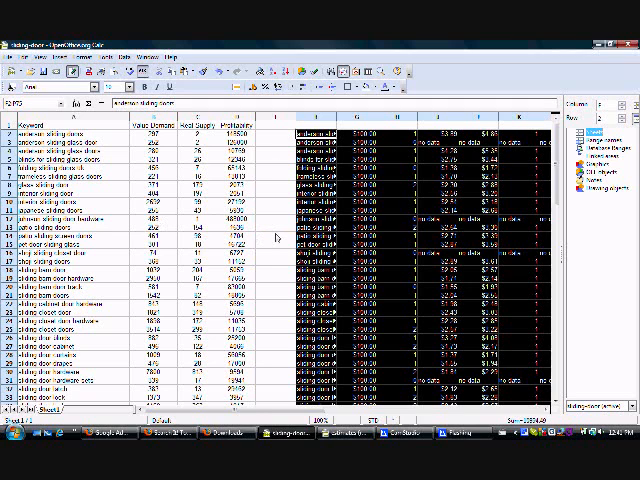
pyautogui.click(322, 116)
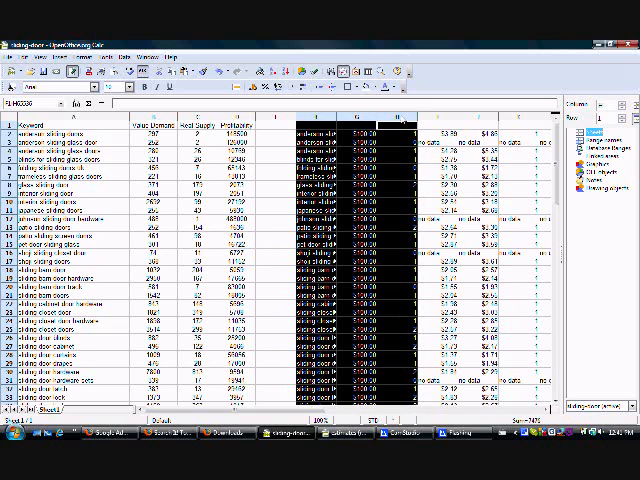
# Step: Delete all contents of the duplicate pasted keyword column
pyautogui.rightClick(400, 128)
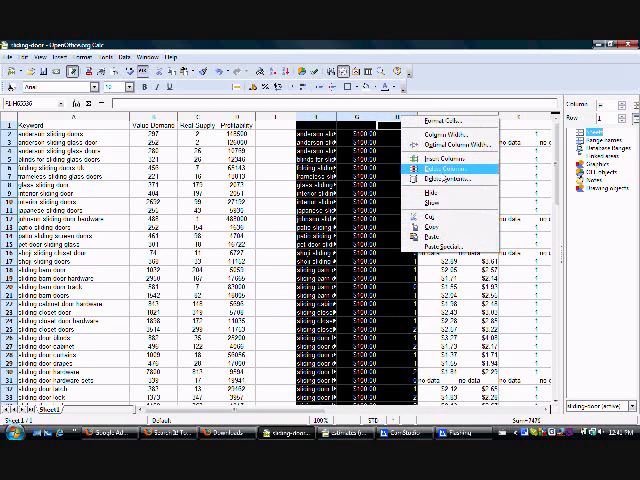
pyautogui.click(448, 176)
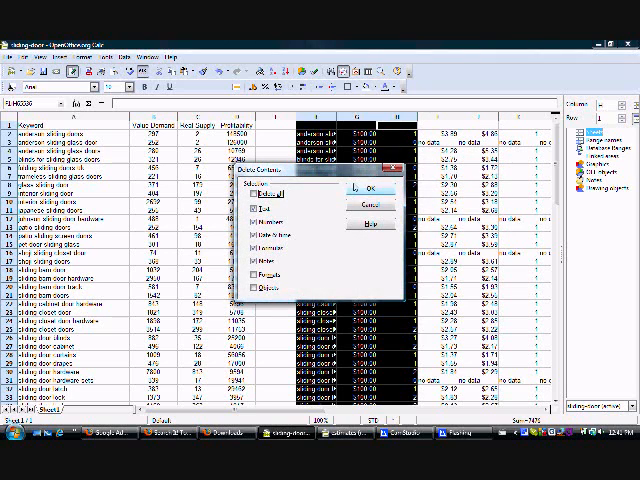
pyautogui.click(374, 188)
pyautogui.write('High')
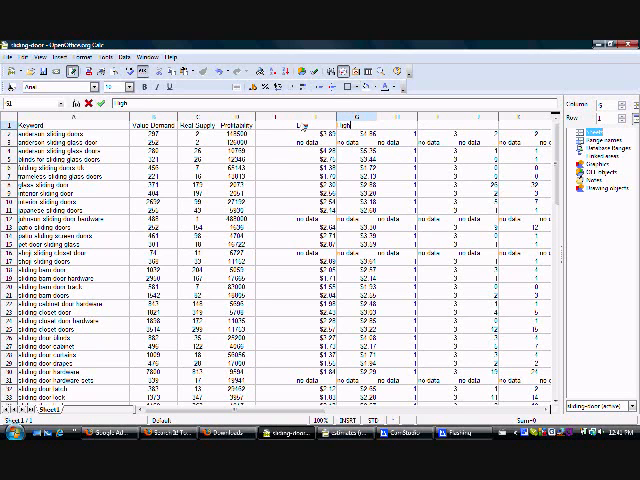
# Step: Delete the surplus estimator columns, keeping only low and high CPC beside the keywords
pyautogui.click(312, 124)
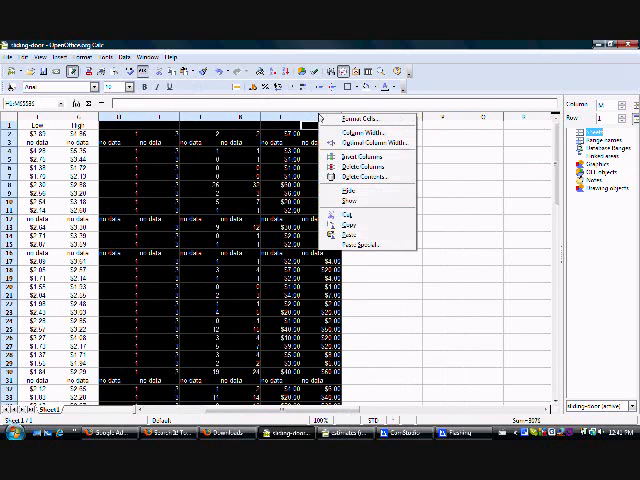
pyautogui.click(356, 172)
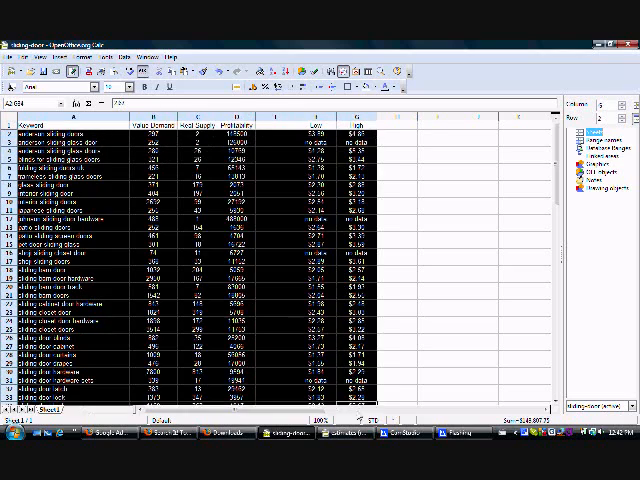
# Step: Sort the keyword table by the Low CPC column, ascending, keeping rows intact
pyautogui.scroll(-3)
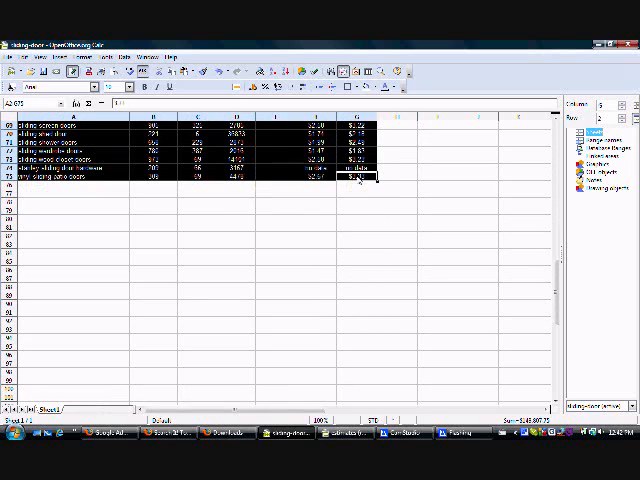
pyautogui.click(132, 44)
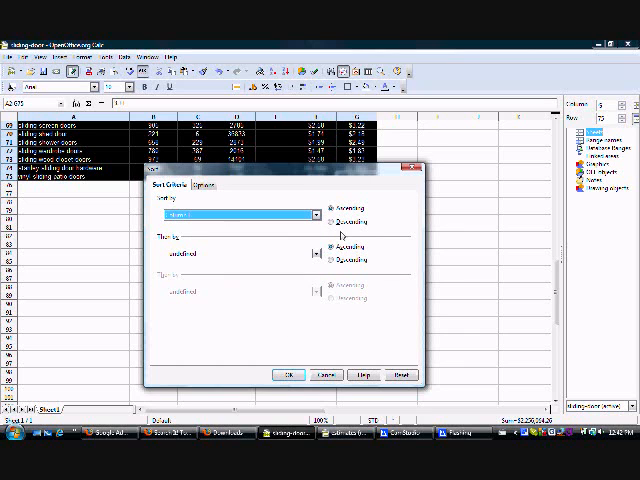
pyautogui.click(290, 374)
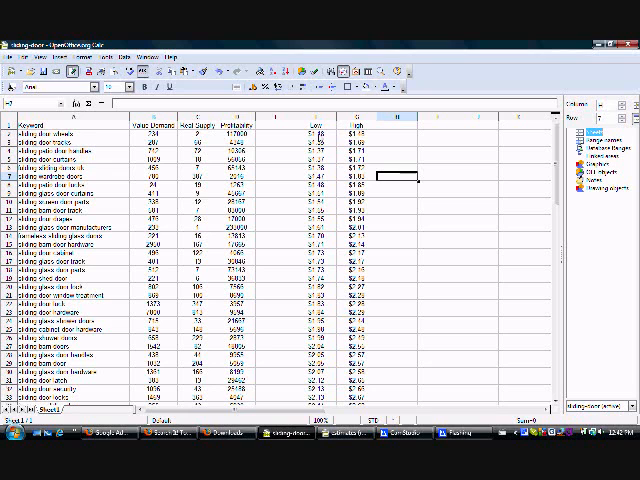
pyautogui.scroll(-3)
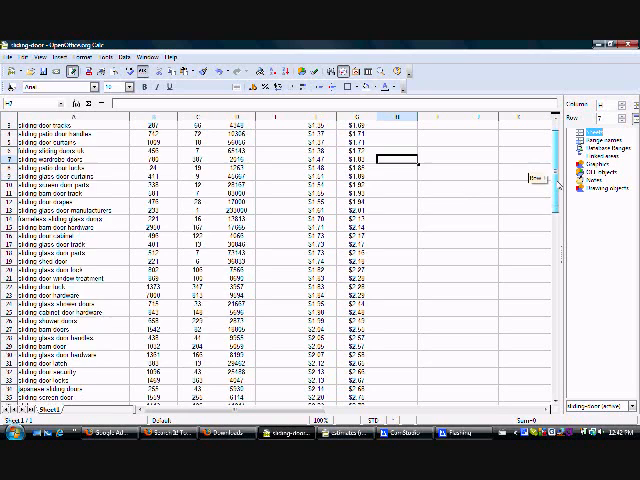
pyautogui.scroll(-3)
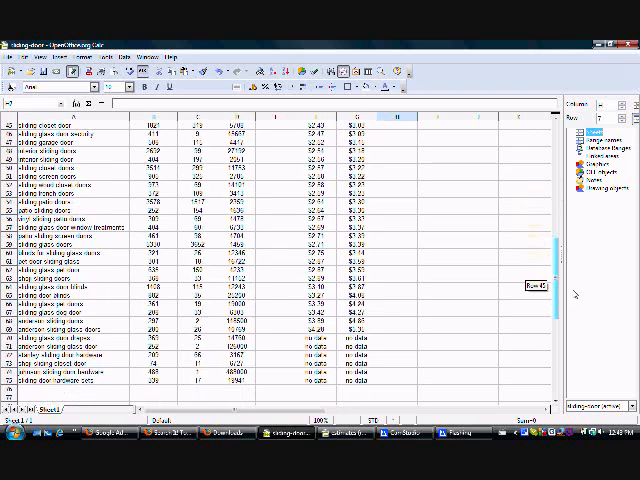